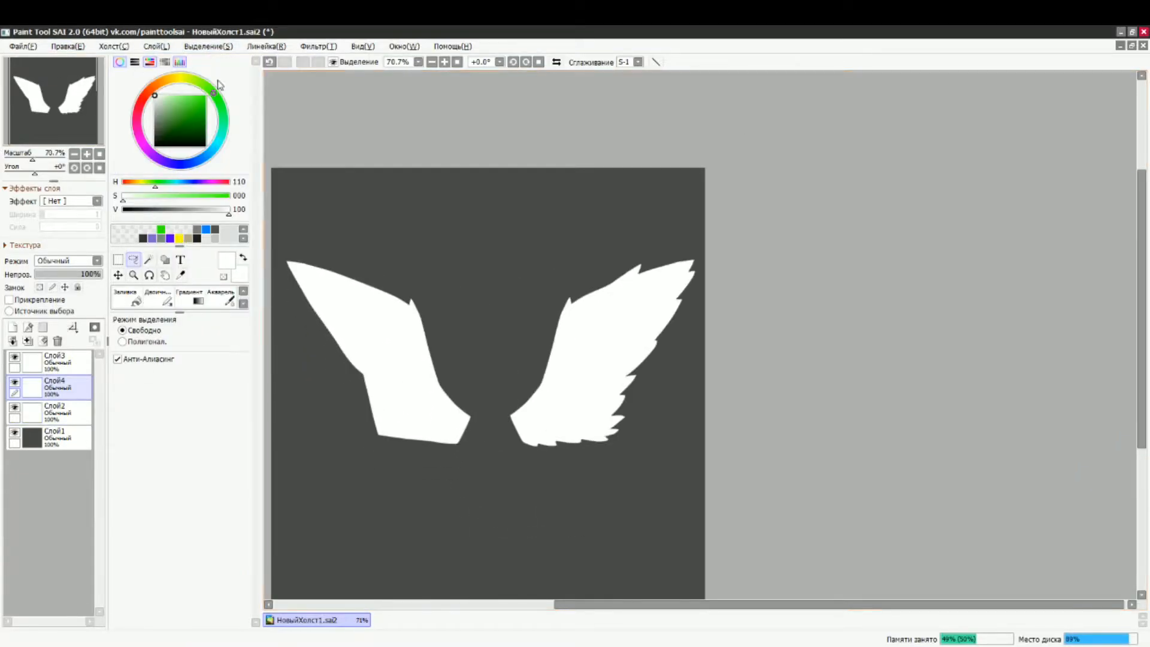
# - Flip the copied wing horizontally, then type the text 'D.O.S.S.O.N' across the wings
pyautogui.click(114, 46)
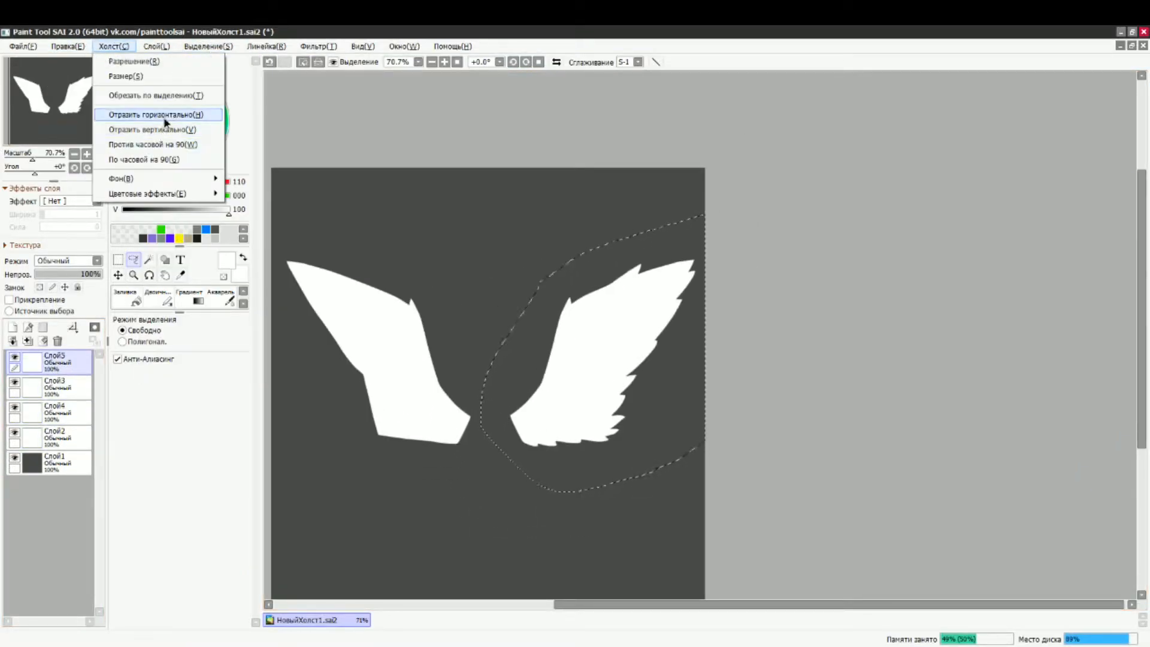
pyautogui.click(154, 115)
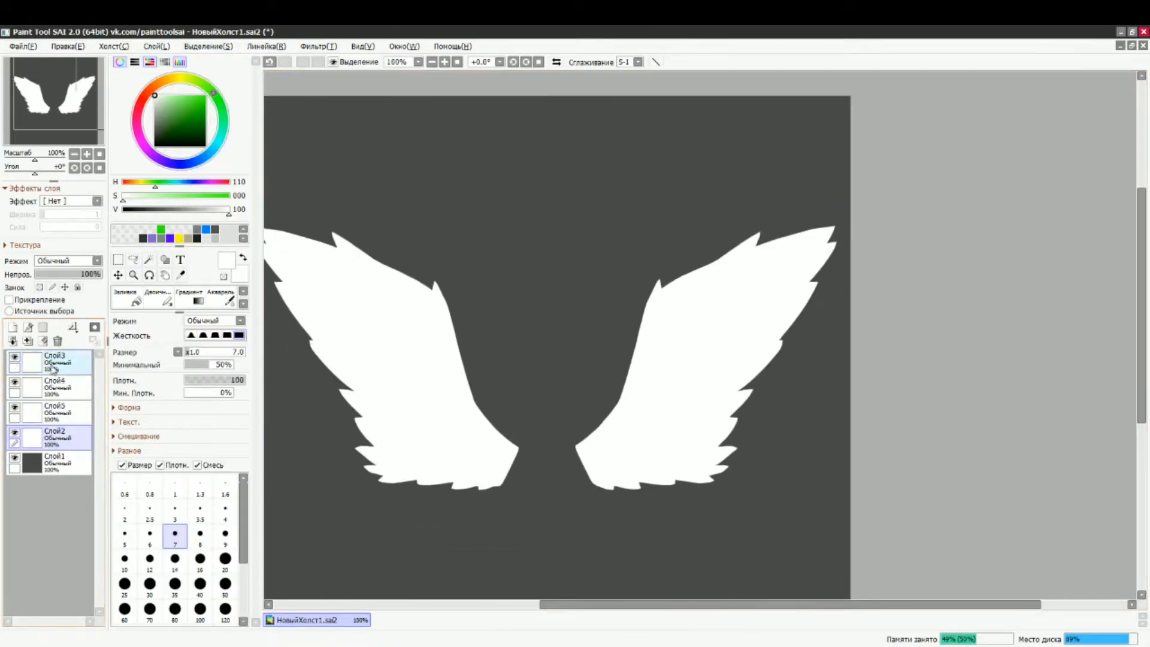
pyautogui.click(179, 259)
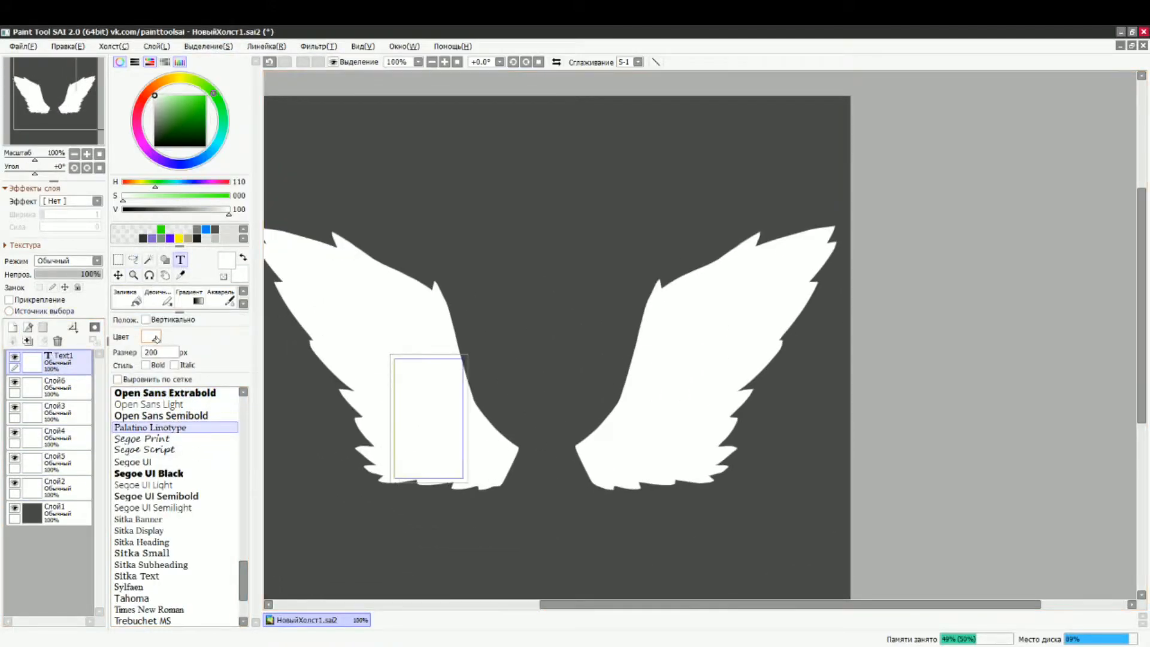
pyautogui.write('D.O.S.S.O.N')
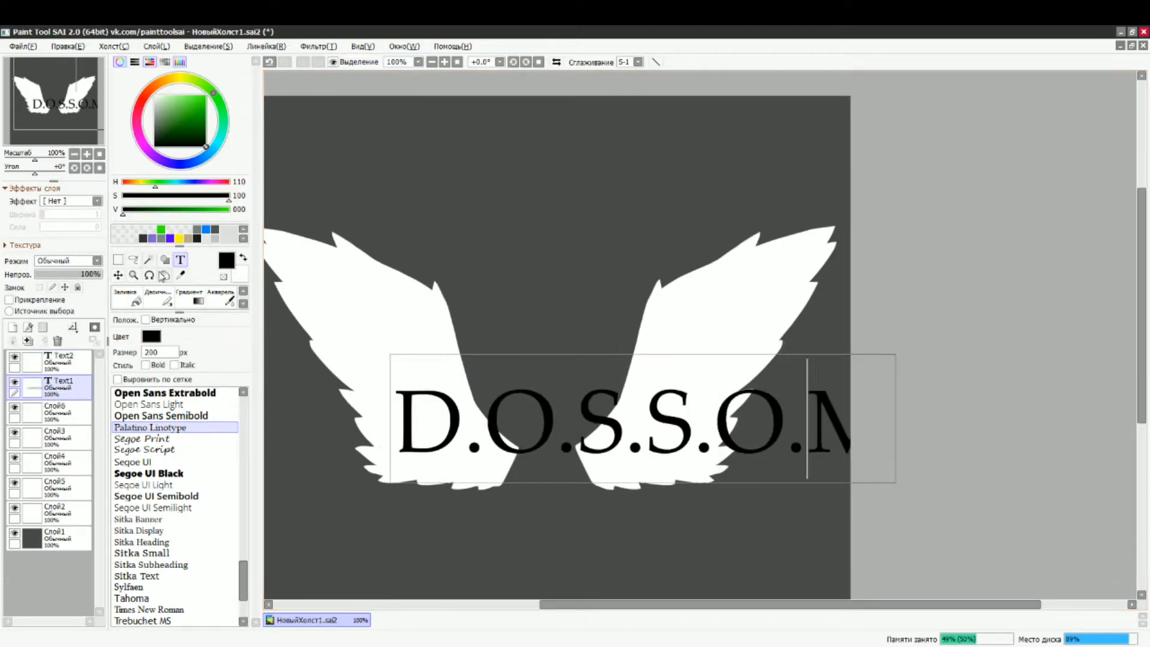